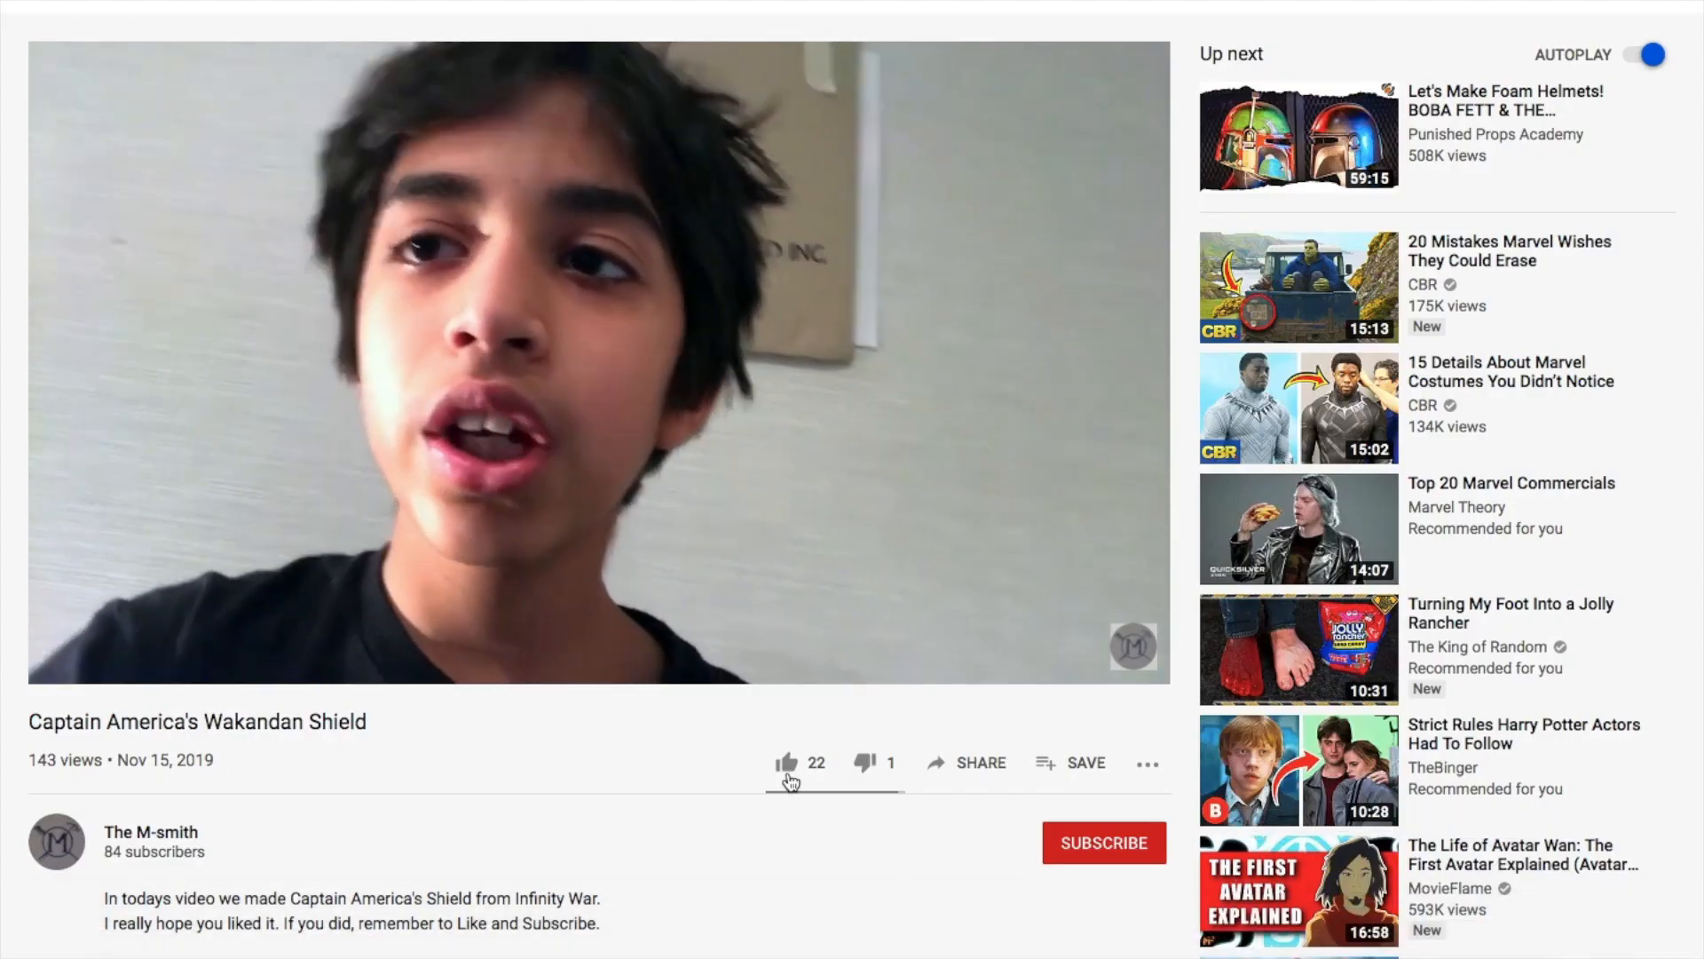
Like the Captain America's Wakandan Shield video and bring up The M-smith channel's notification choices
left_click(787, 761)
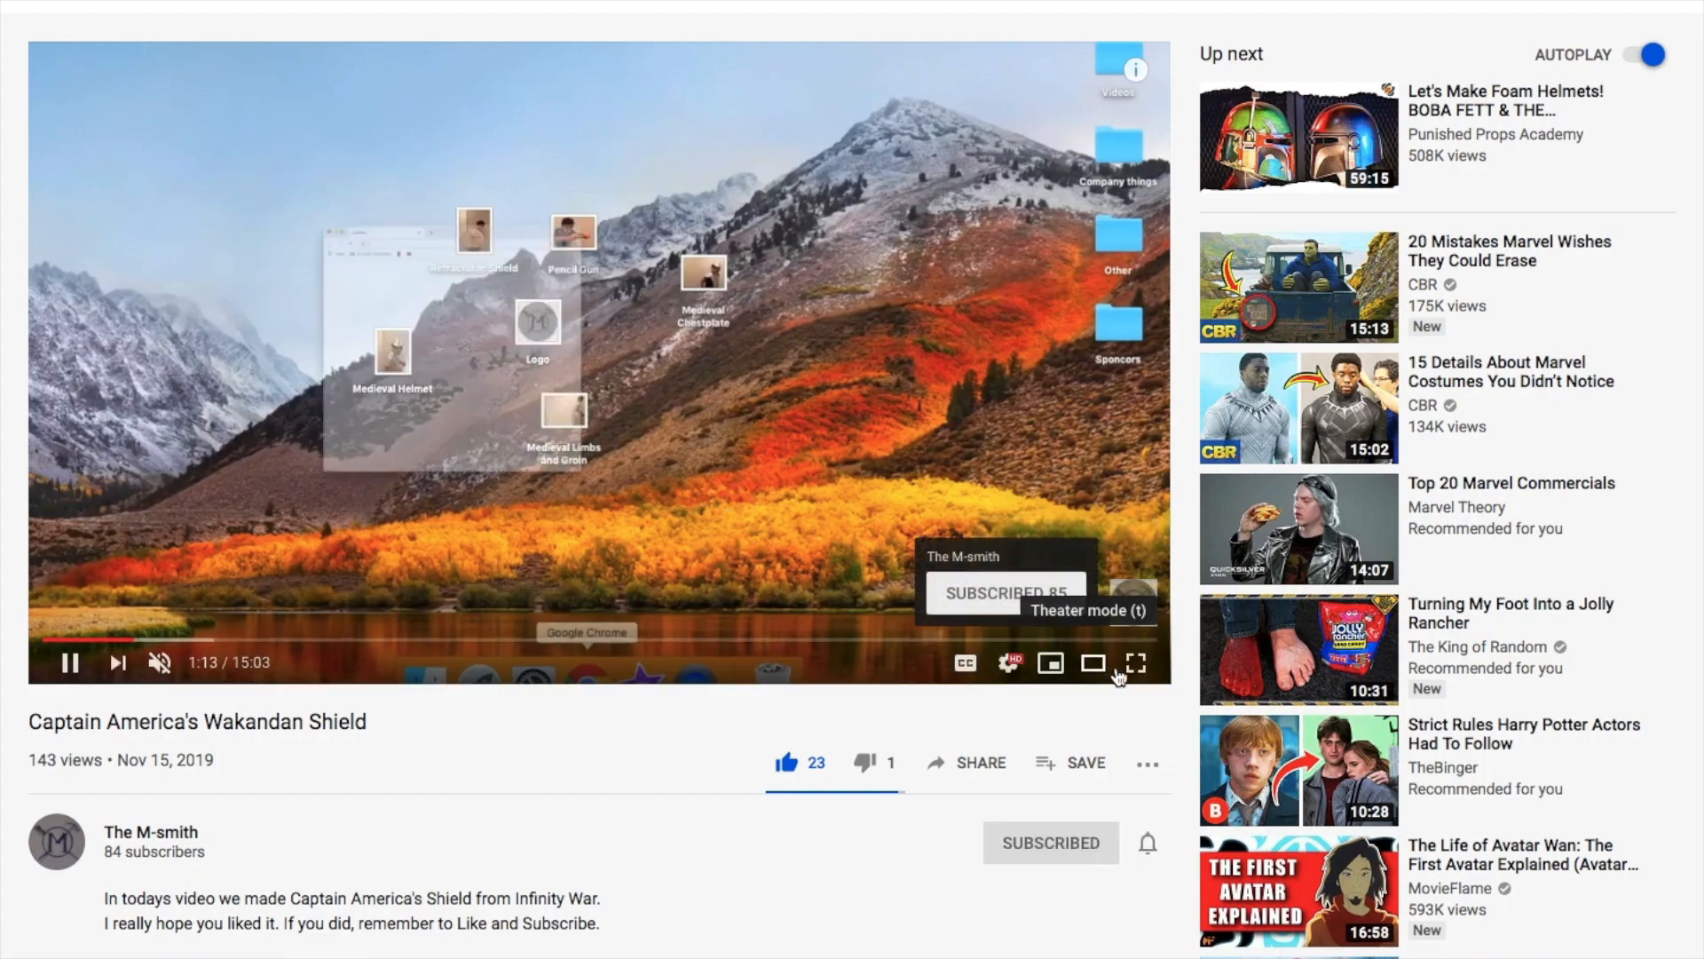
left_click(1147, 843)
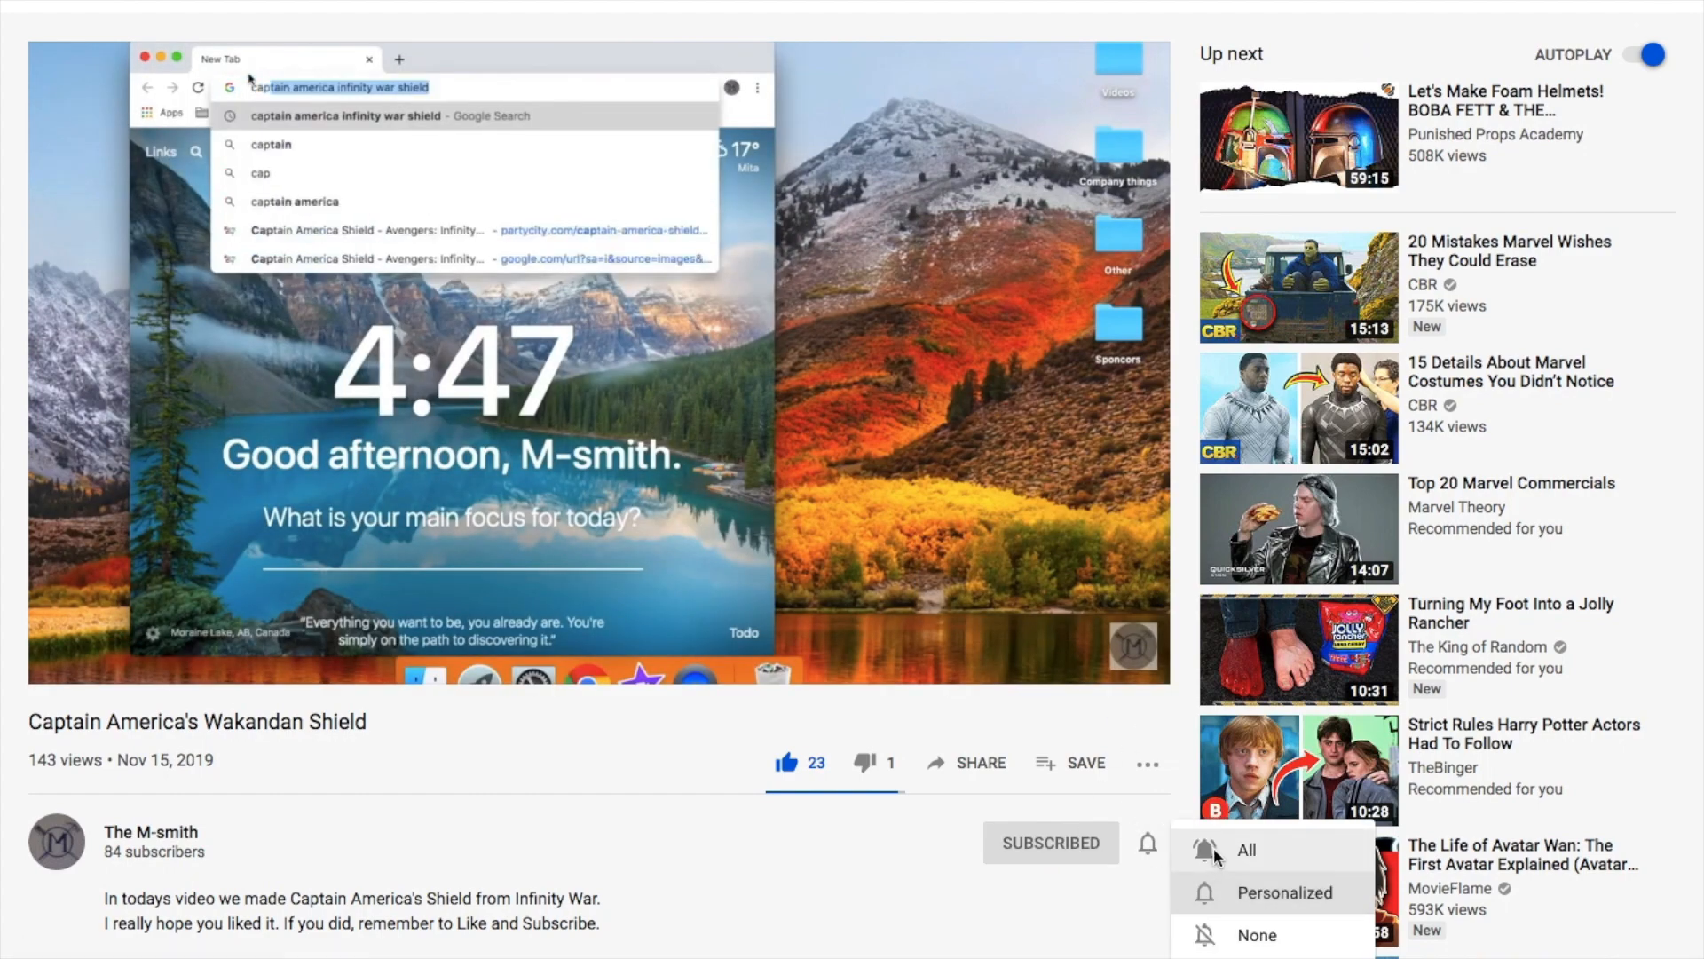